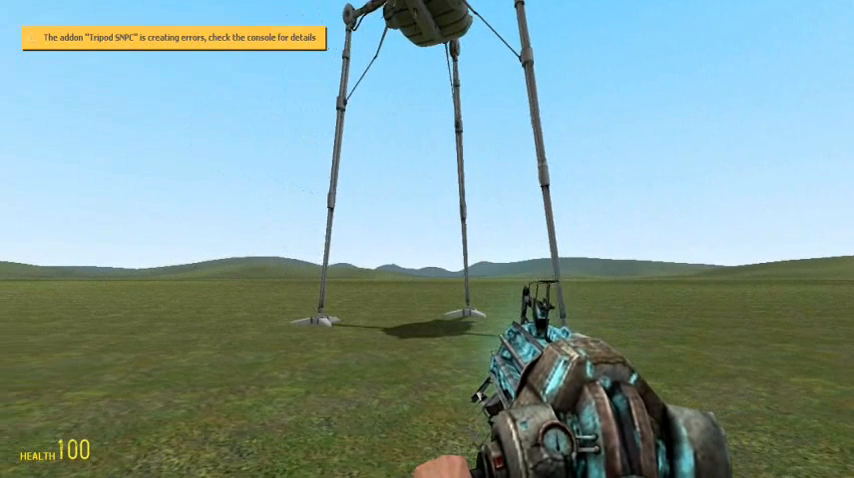
- Show the NPCs behaviour options from the spawn menu's top bar over the Tripod
left_click(56, 11)
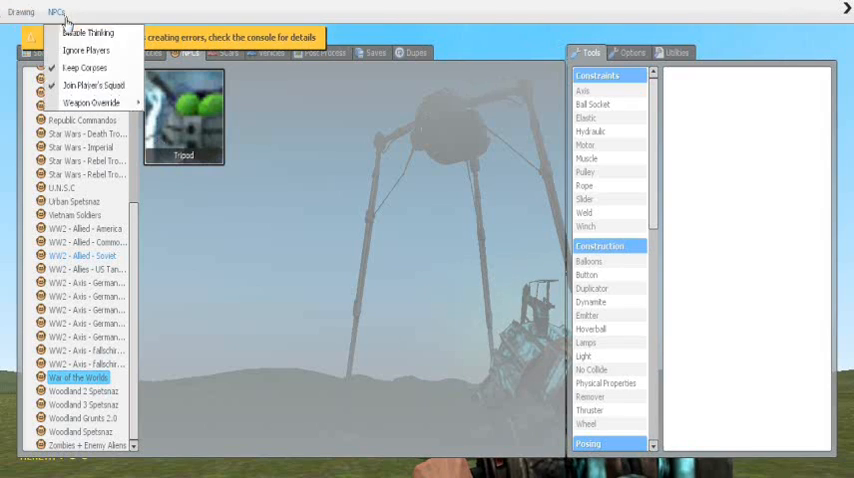